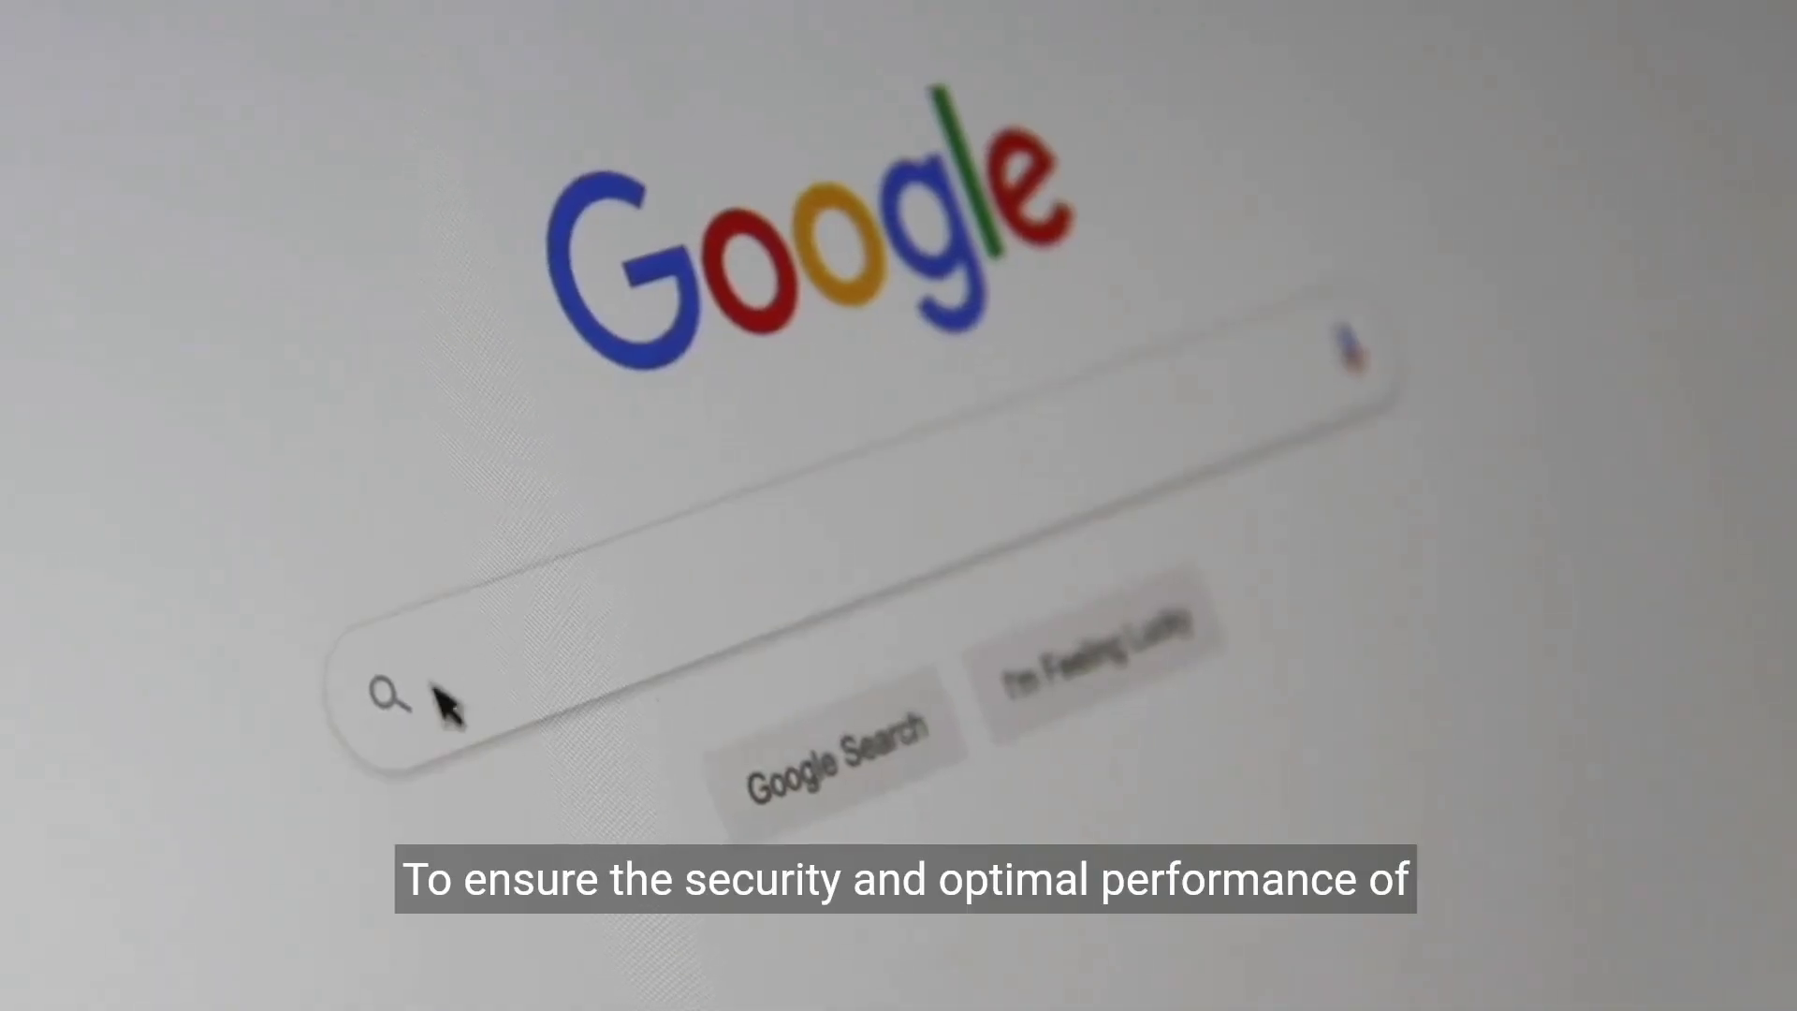
type("Se")
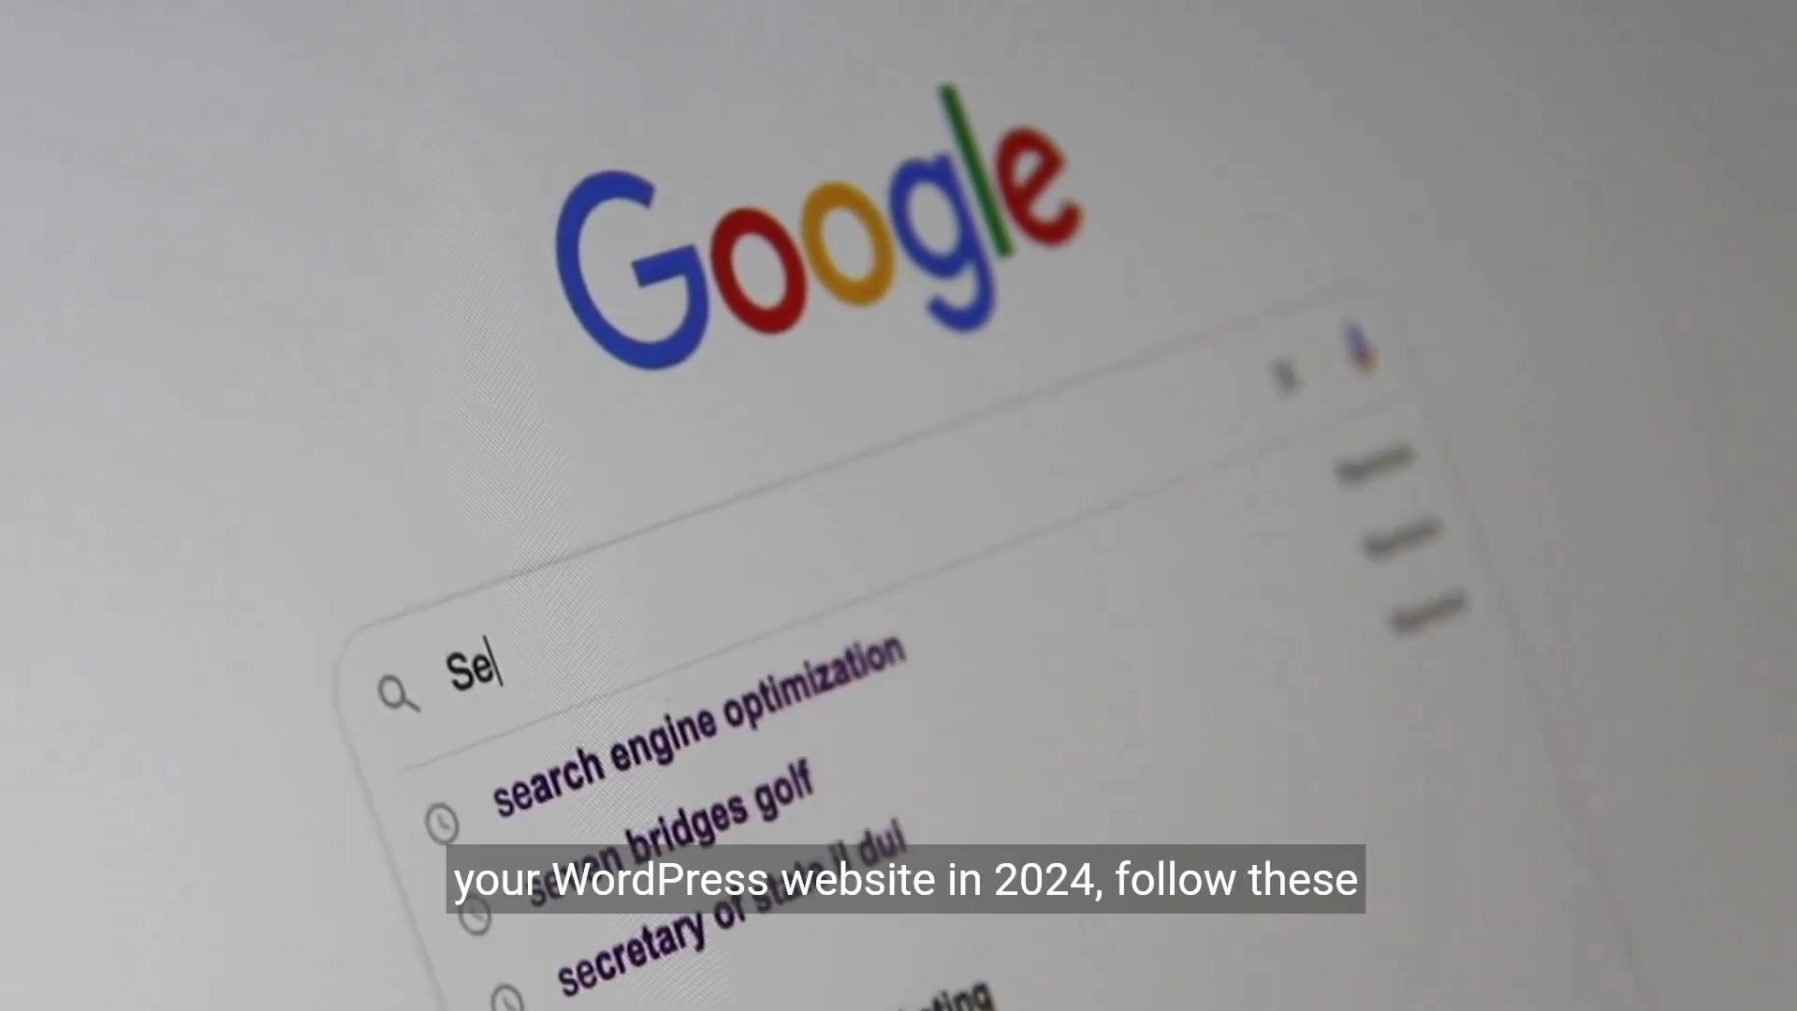